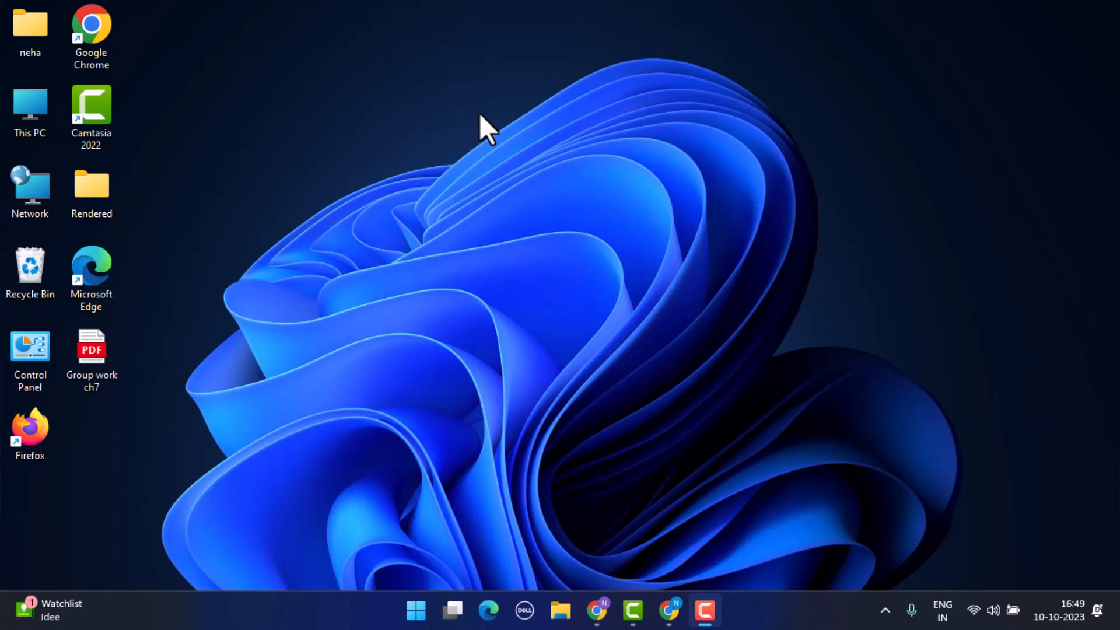
mouse_move(664, 572)
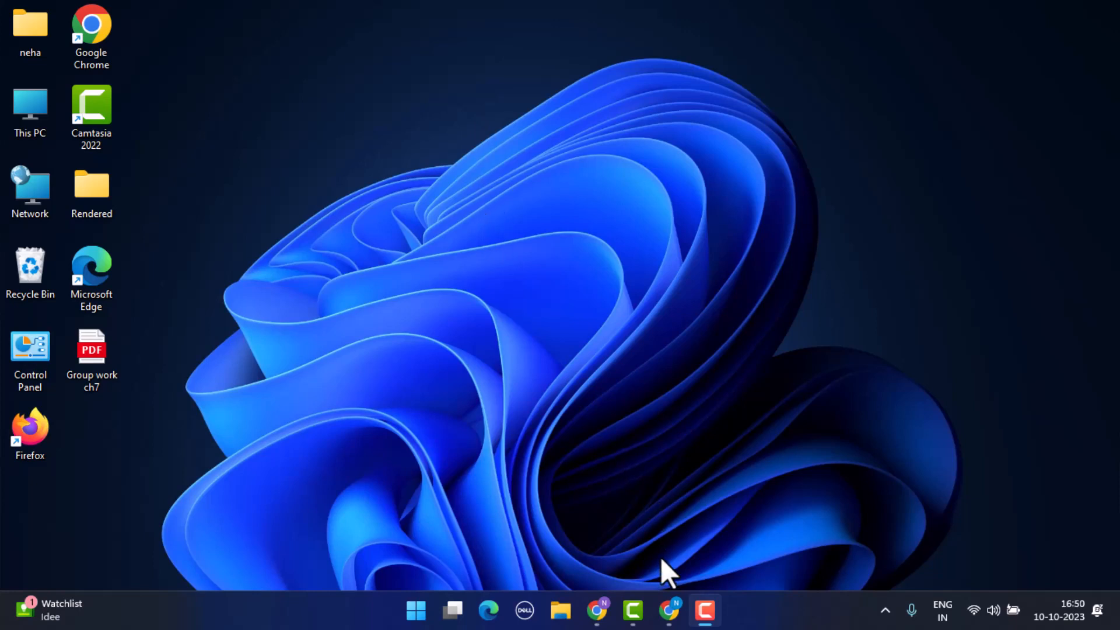
mouse_move(635, 614)
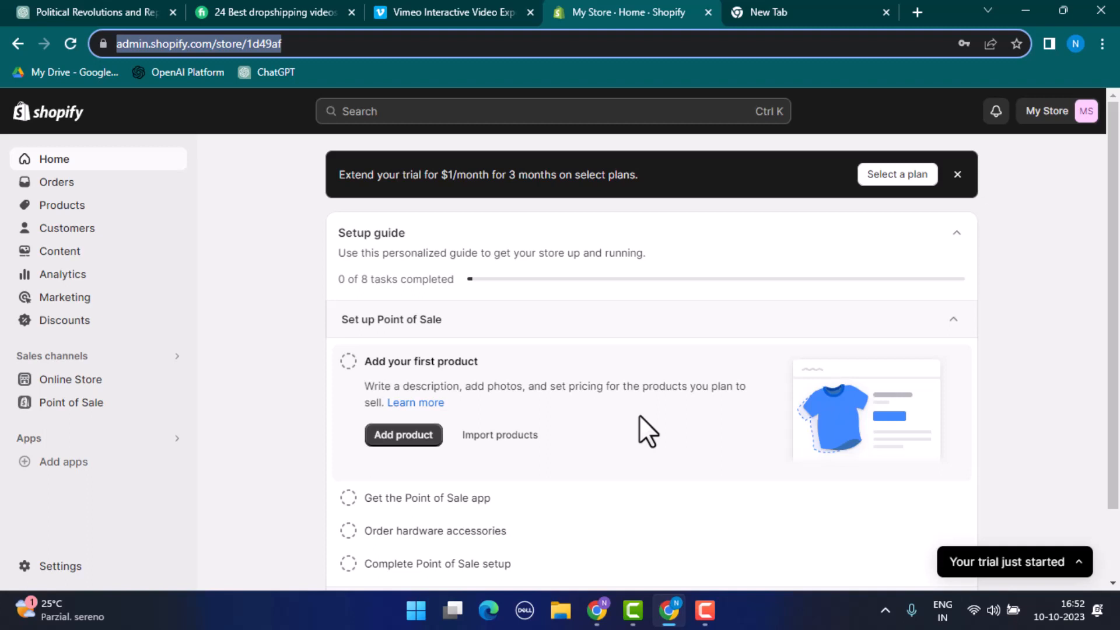
mouse_move(677, 441)
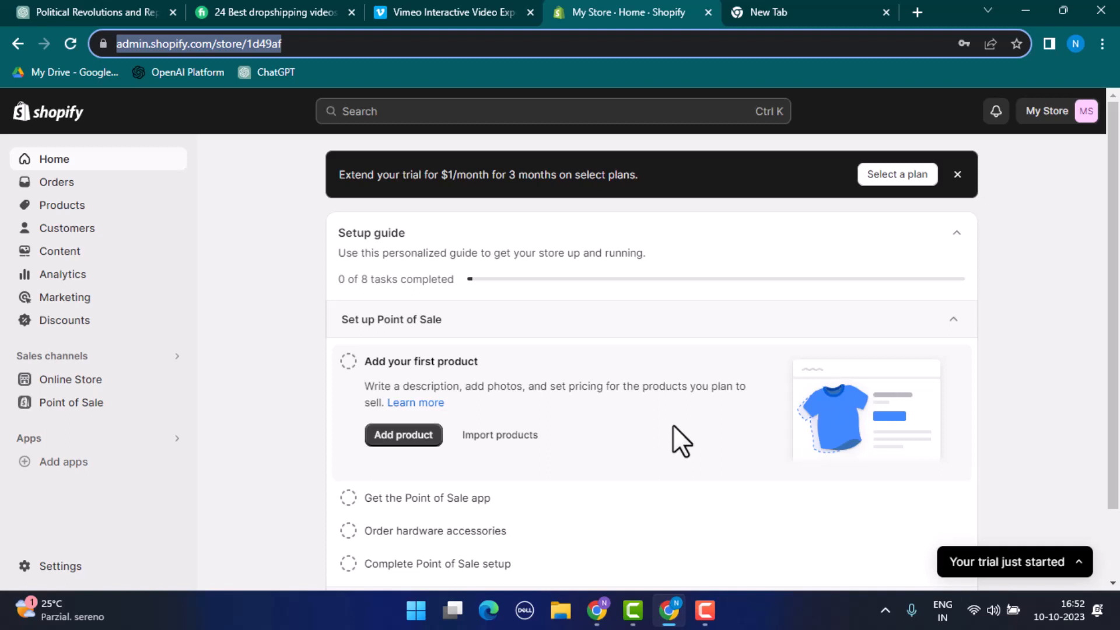
mouse_move(620, 382)
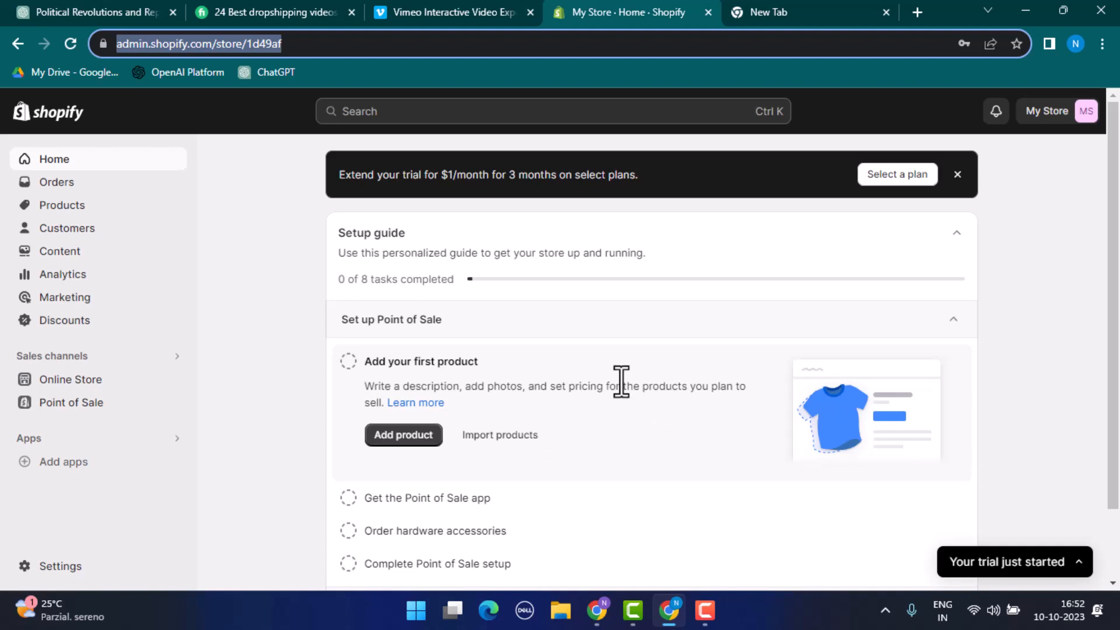